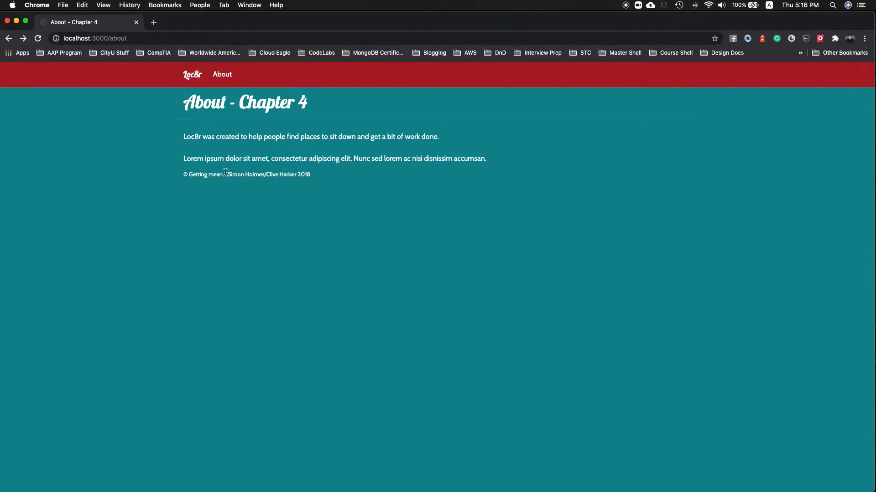
mouse_move(175, 93)
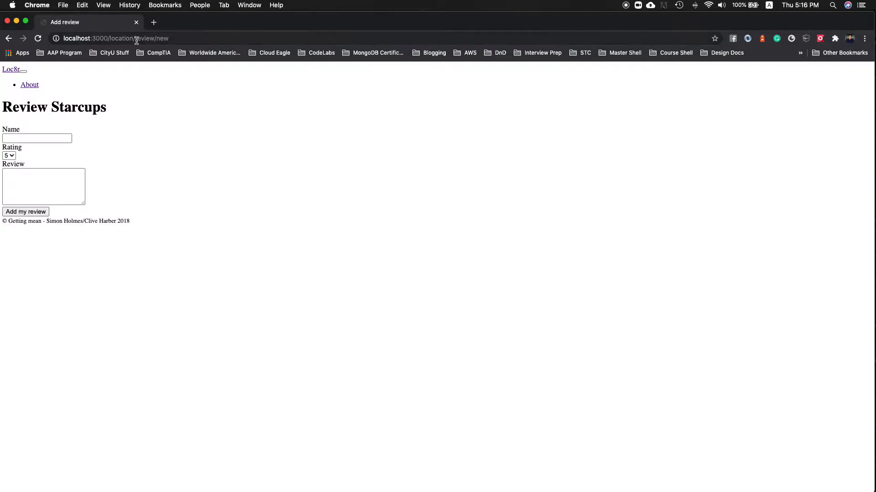
mouse_move(178, 38)
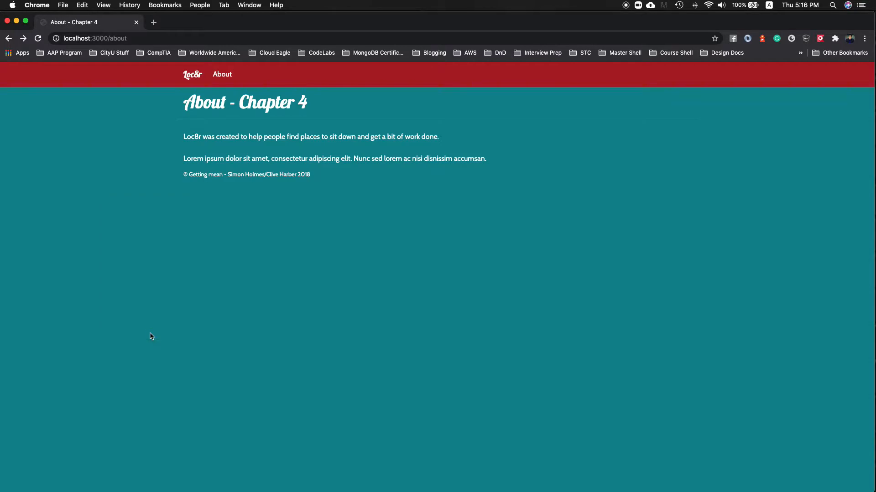
Step: Open Chrome's developer console on the About page and reload to reveal stylesheet 404 errors
key(F12)
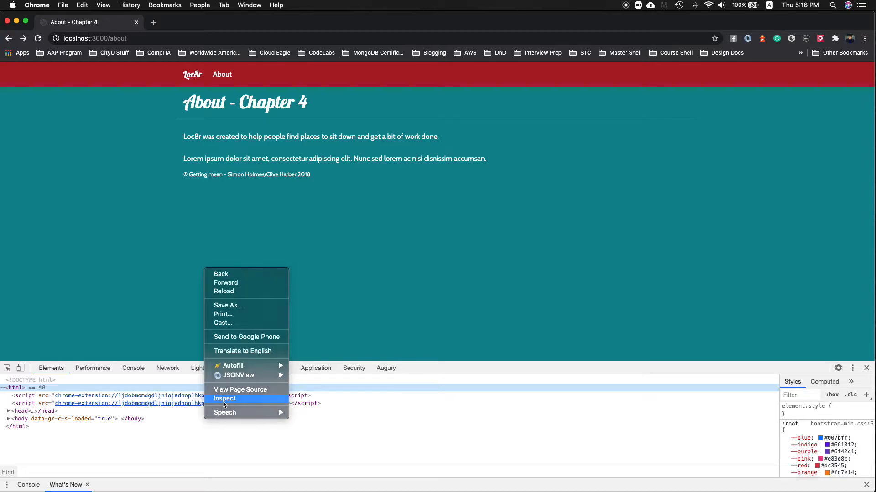
click(224, 399)
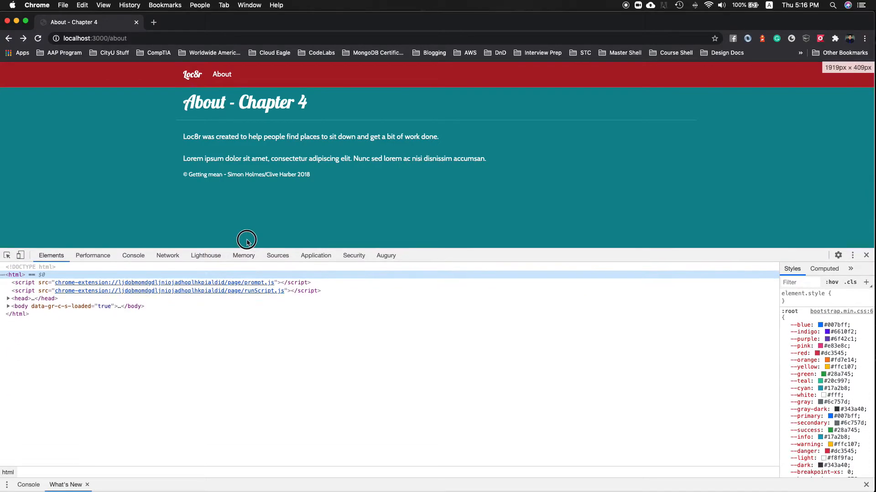
click(133, 269)
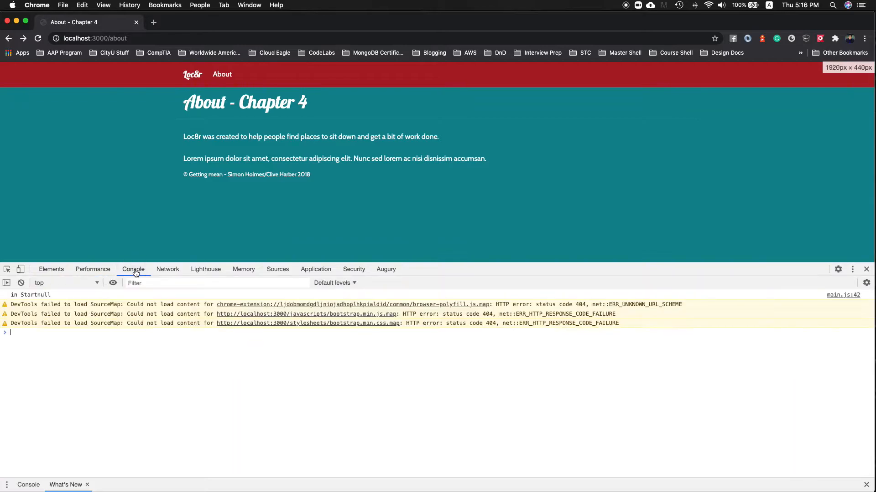
click(39, 38)
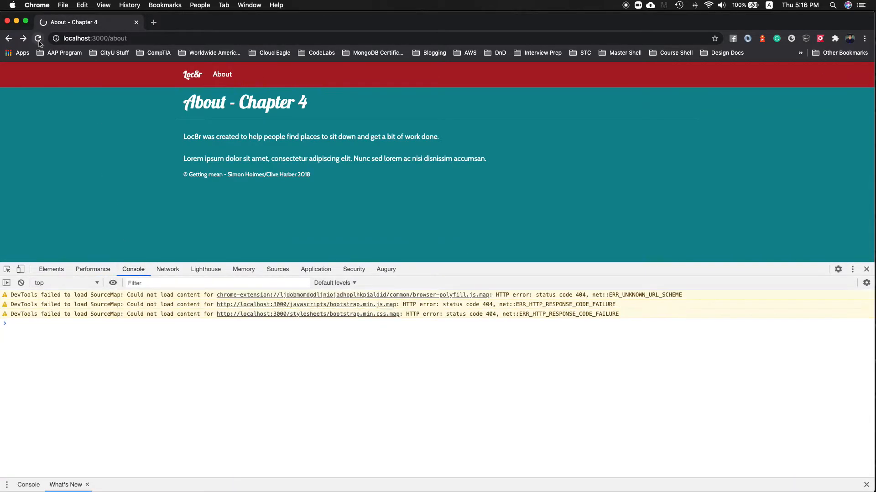
click(38, 38)
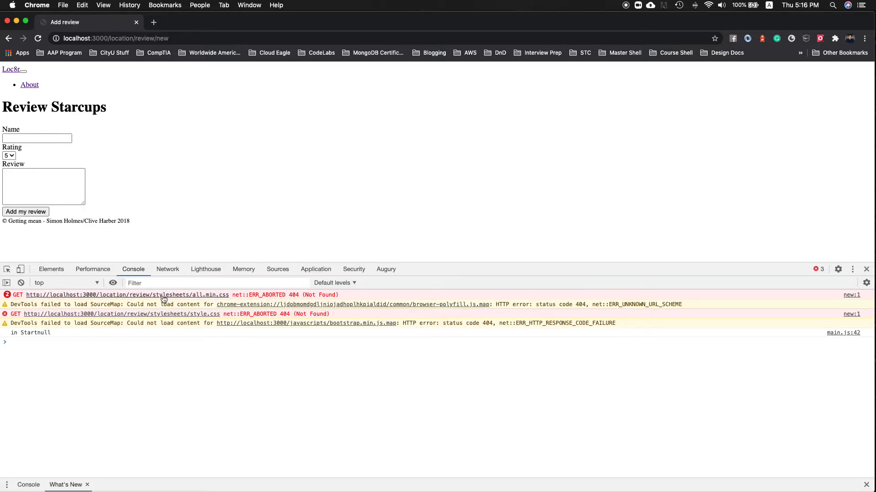
mouse_move(199, 299)
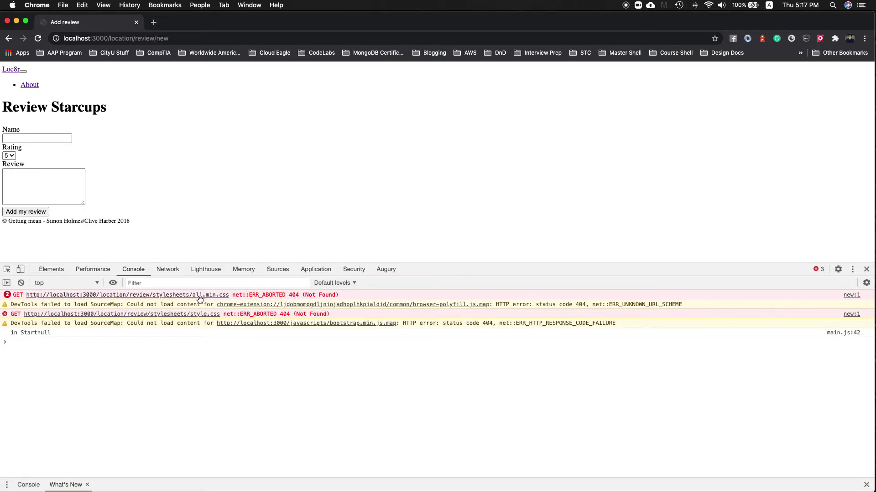
mouse_move(195, 323)
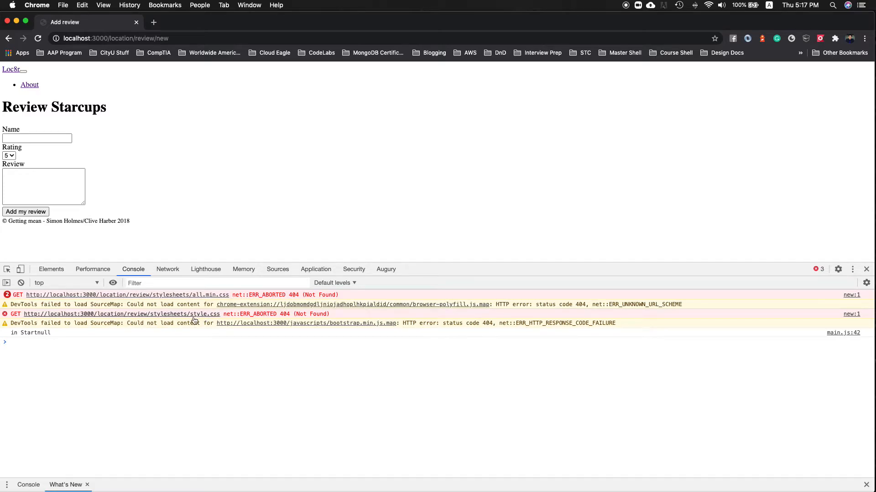
mouse_move(194, 321)
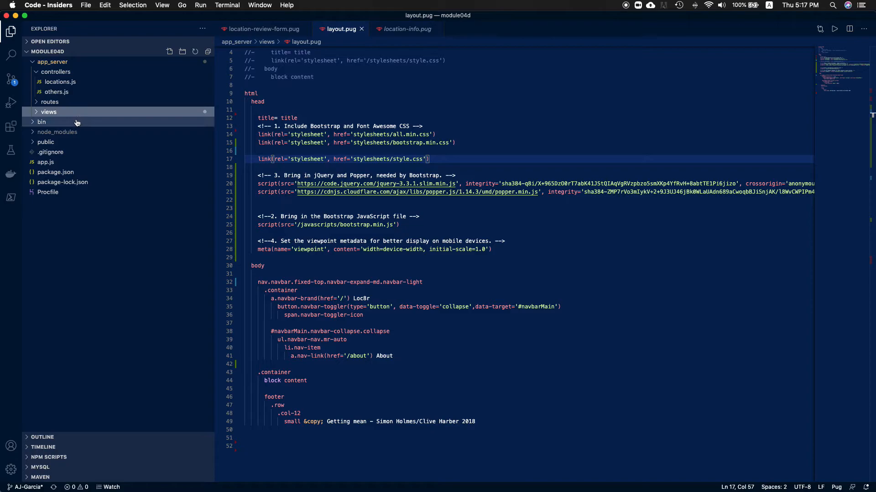
Step: Inspect the public folder to confirm where the stylesheet files live
click(49, 62)
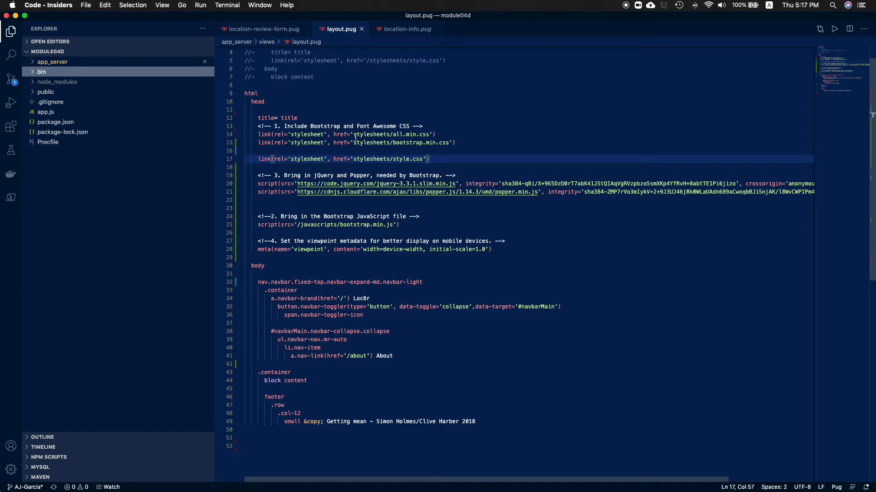
click(46, 92)
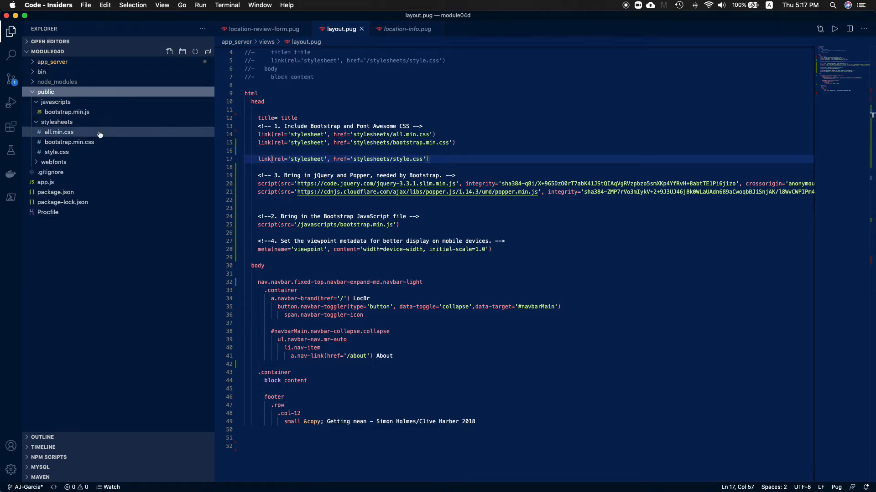
mouse_move(104, 95)
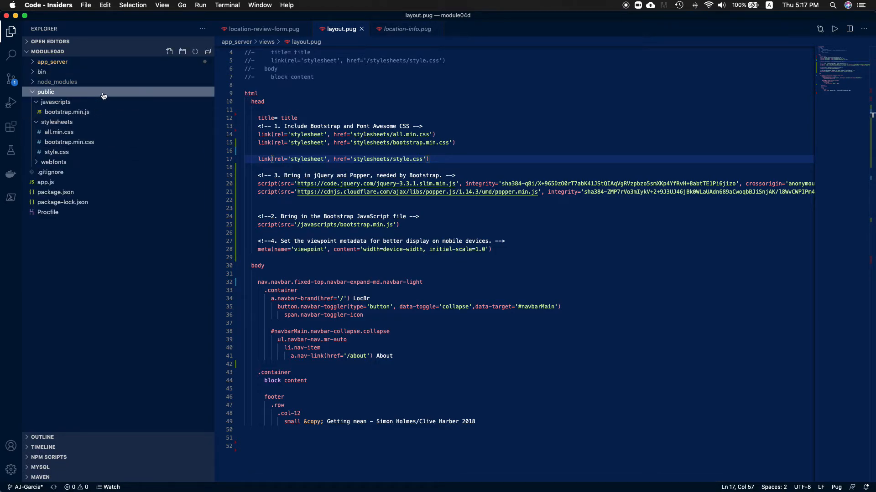
click(45, 92)
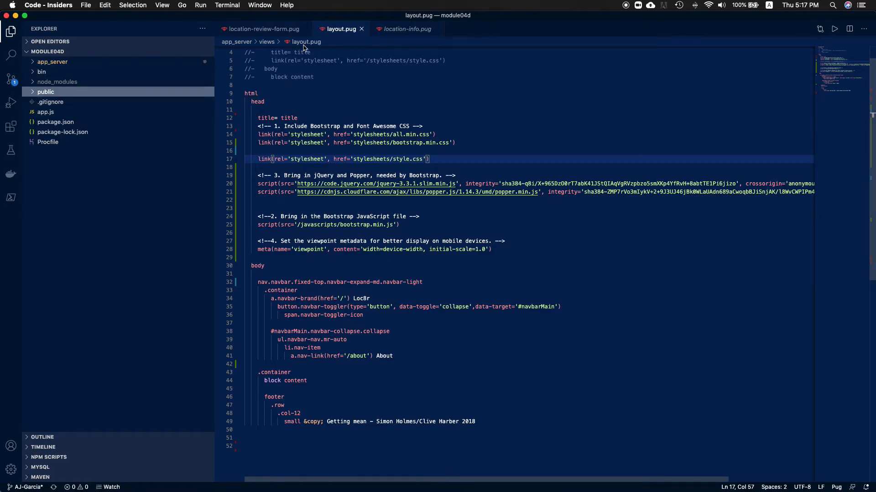
Step: Expand app_server and its views folder to reveal layout.pug
click(53, 62)
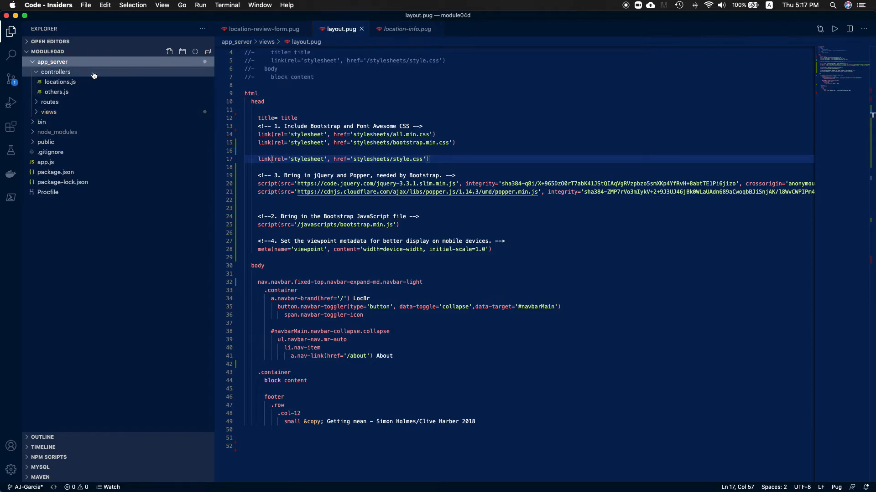
click(49, 111)
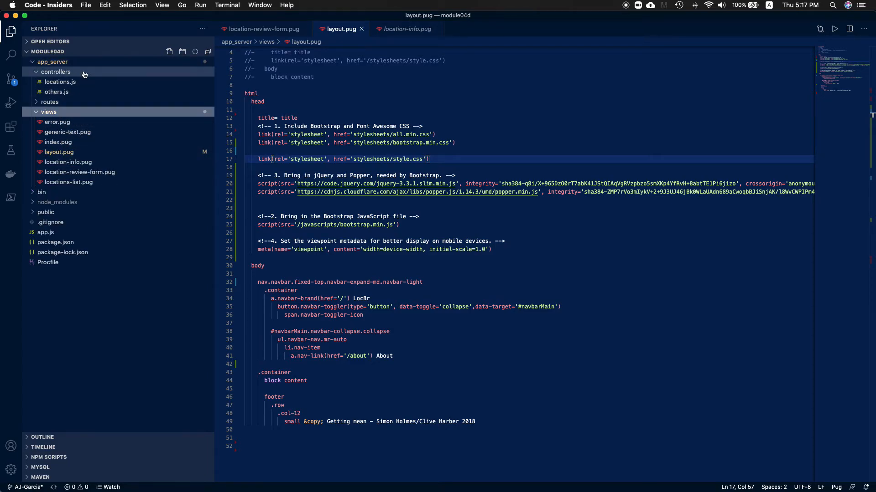
click(56, 72)
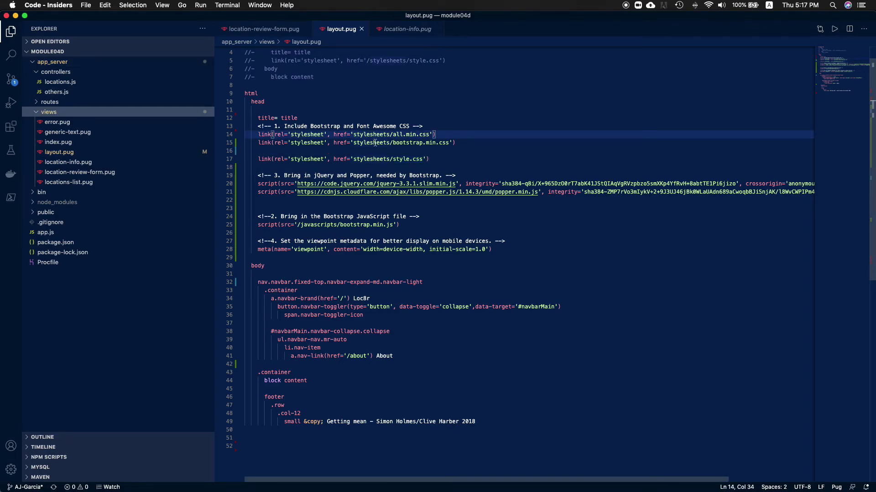
Step: Prefix the all.min.css and bootstrap.min.css hrefs on lines 14-15 with '../../'
text(../../)
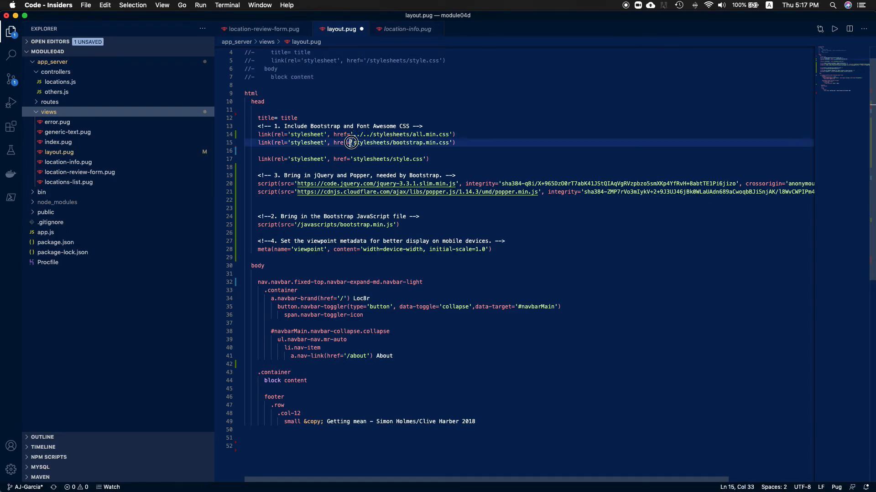
text(../../)
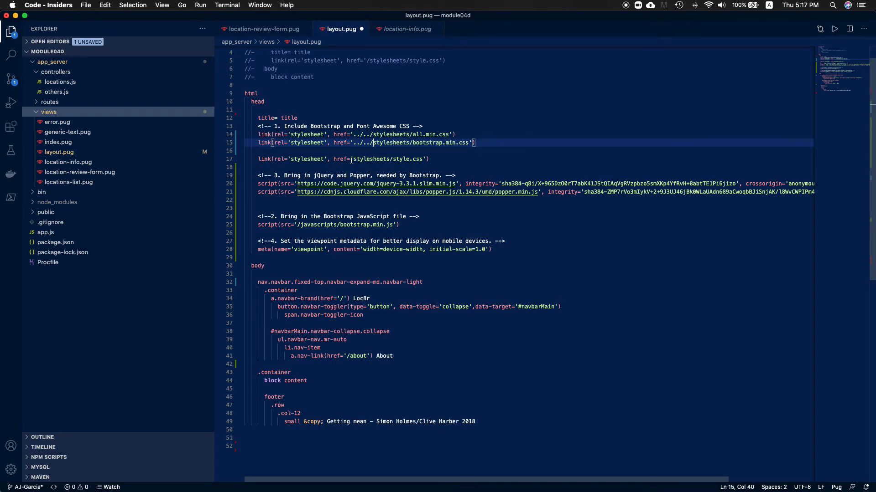